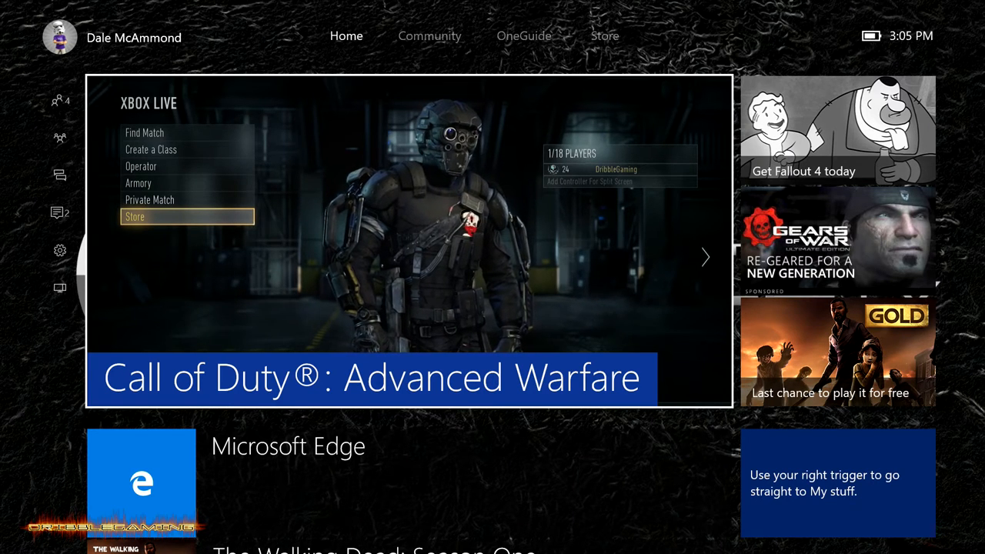
- Scroll Home down to My stuff and select the My games & apps tile
{"action": "scroll", "scroll_direction": "down", "scroll_amount": 3}
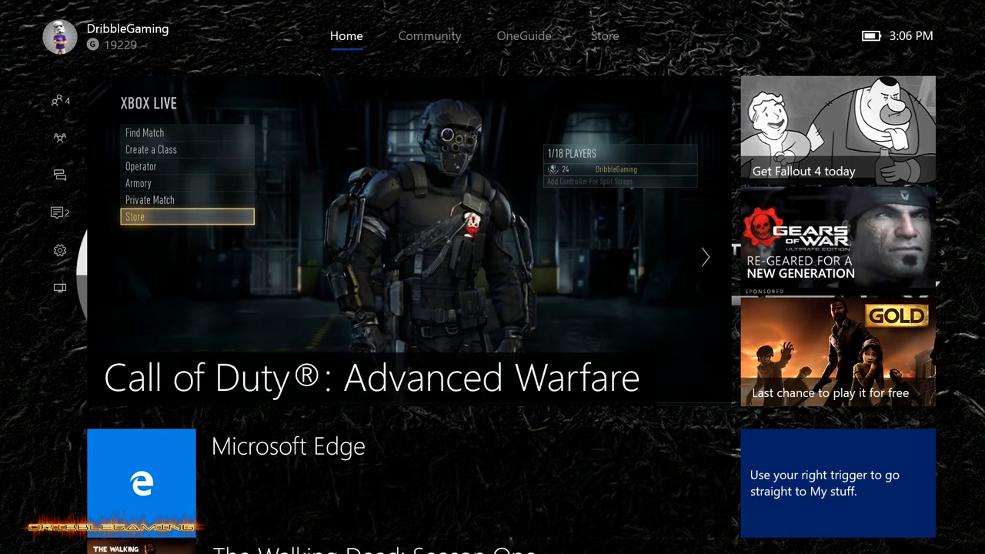
{"action": "scroll", "scroll_direction": "down", "scroll_amount": 3}
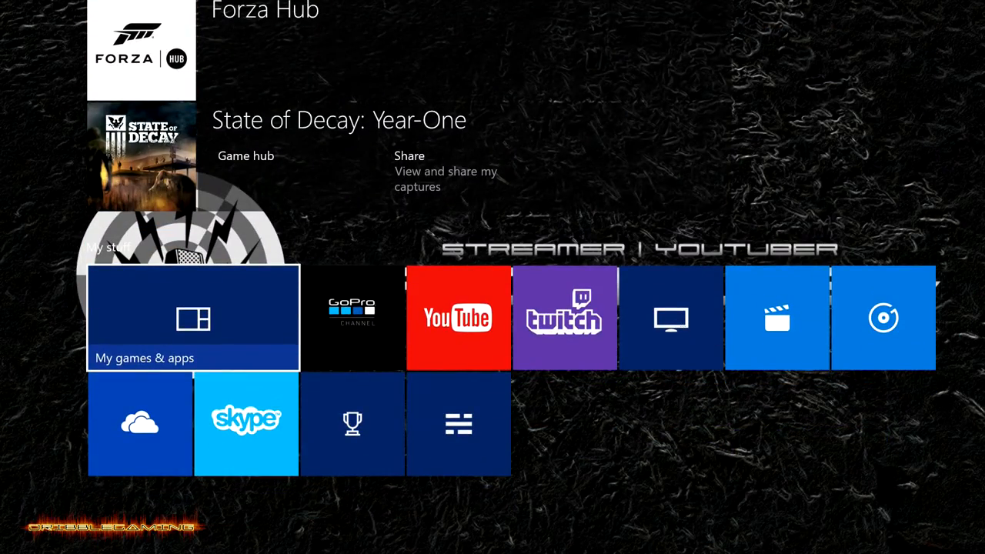
{"action": "left_click", "coordinate": [193, 319]}
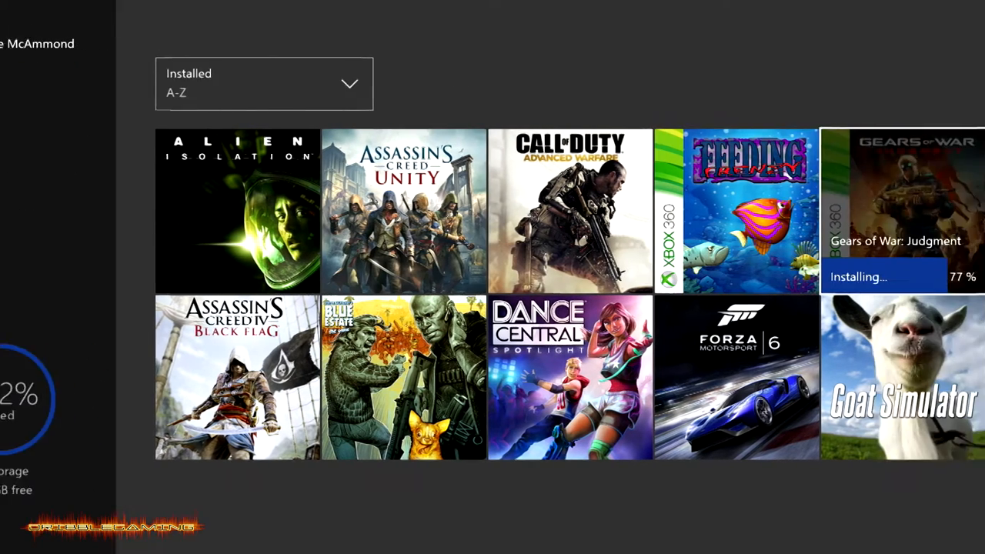
{"action": "scroll", "scroll_direction": "right", "scroll_amount": 3}
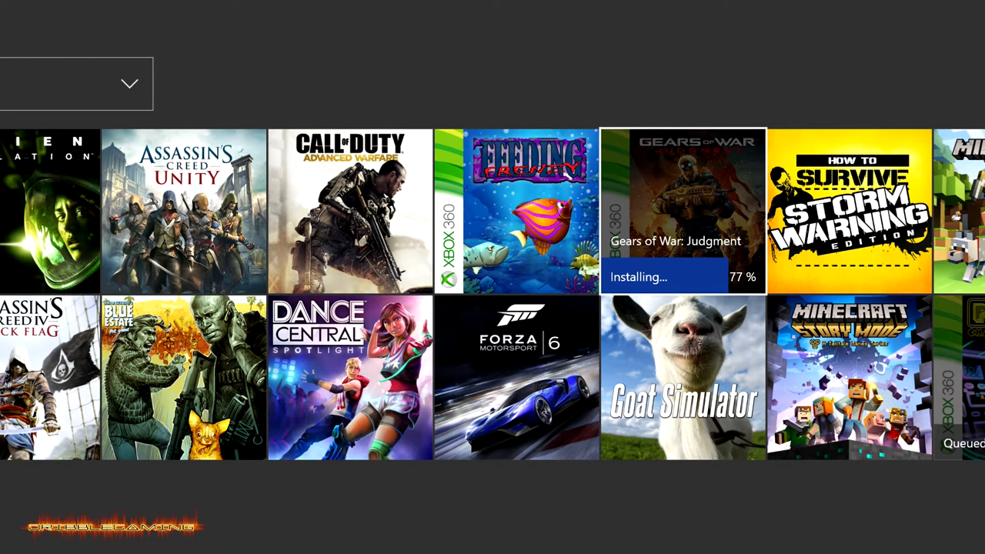
{"action": "scroll", "scroll_direction": "right", "scroll_amount": 3}
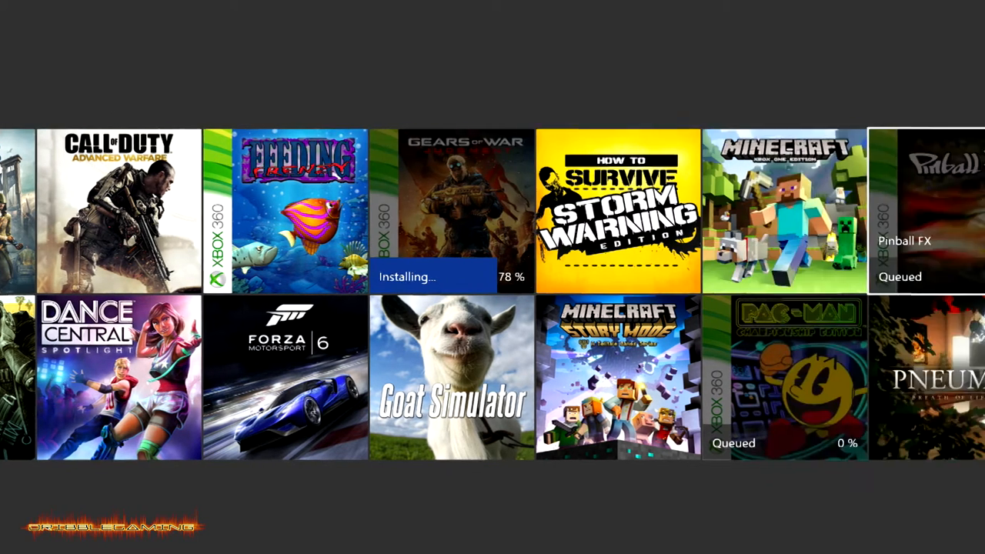
{"action": "scroll", "scroll_direction": "right", "scroll_amount": 3}
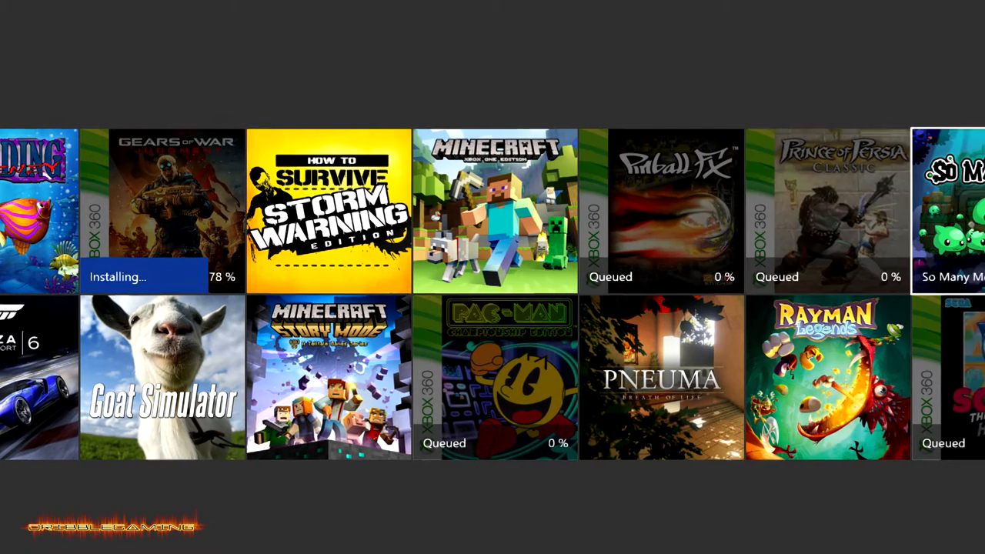
{"action": "scroll", "scroll_direction": "right", "scroll_amount": 3}
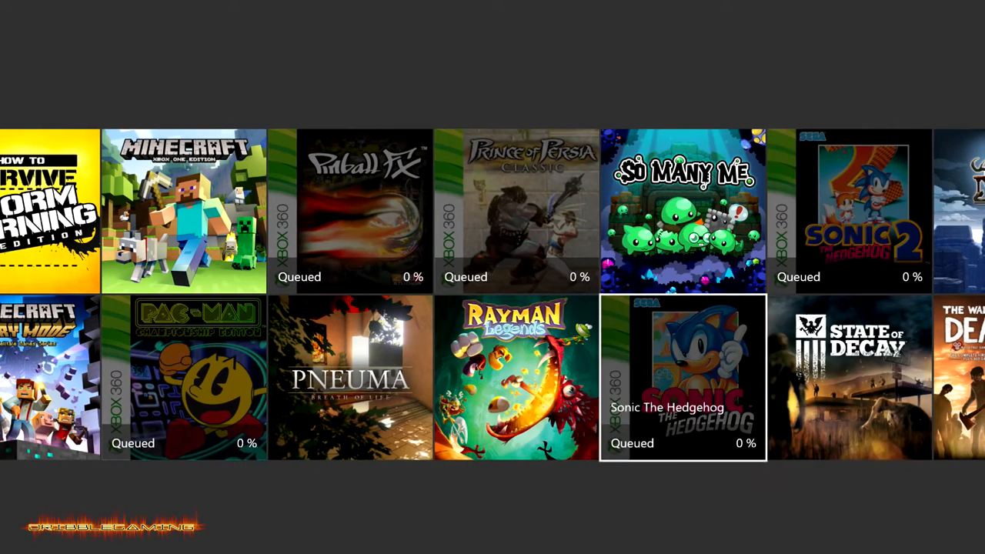
{"action": "scroll", "scroll_direction": "right", "scroll_amount": 3}
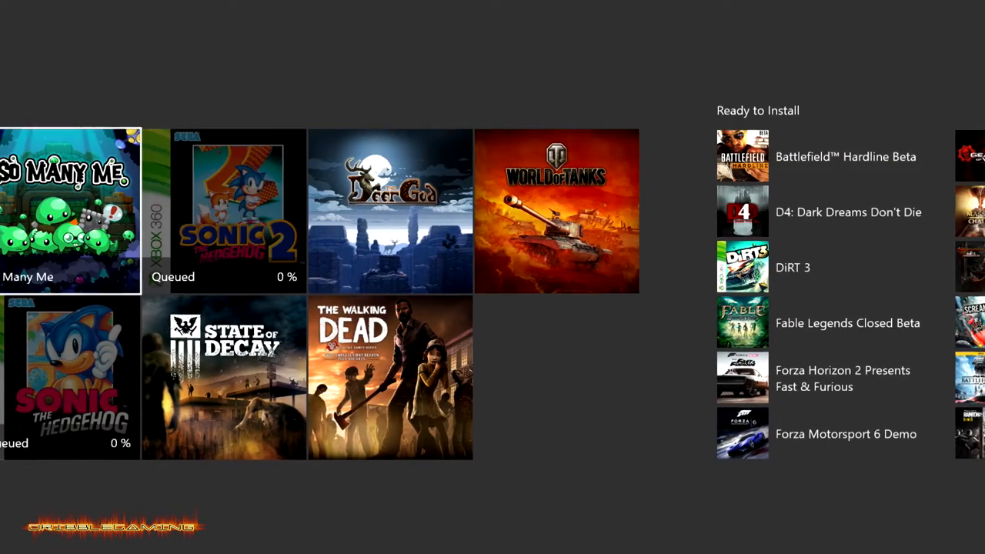
{"action": "scroll", "scroll_direction": "right", "scroll_amount": 3}
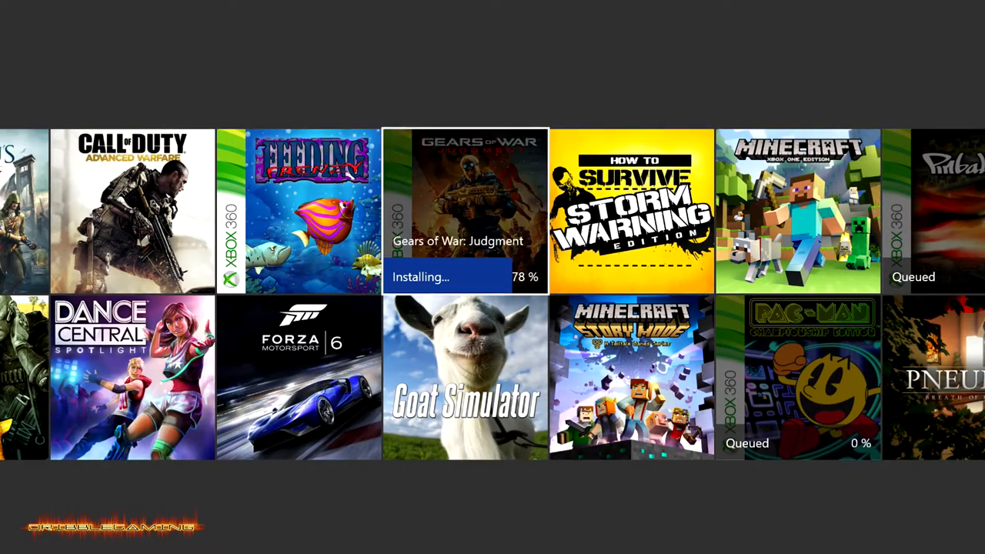
{"action": "scroll", "scroll_direction": "right", "scroll_amount": 3}
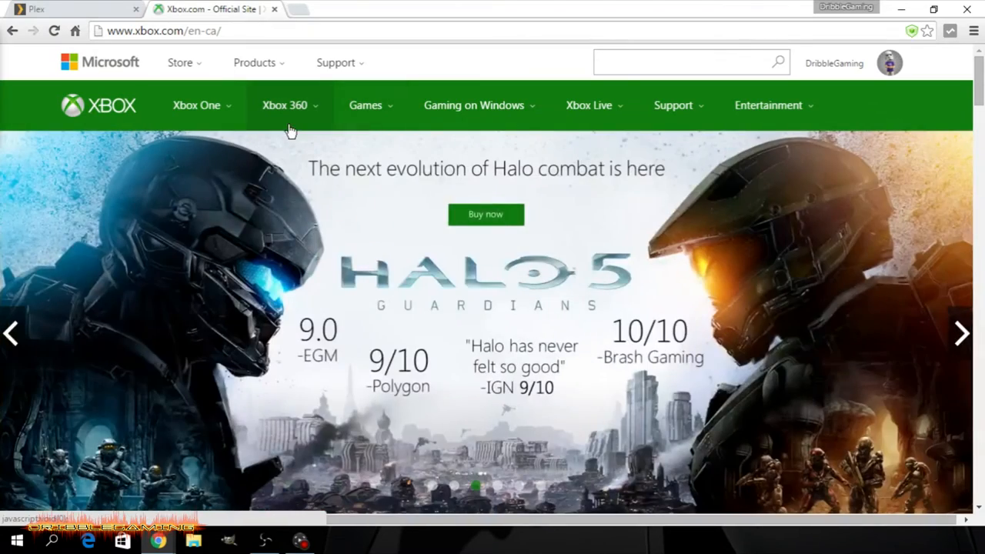
- Enter the address xbox.ca/gameswithgold in Chrome's address bar
{"action": "left_click", "coordinate": [161, 31]}
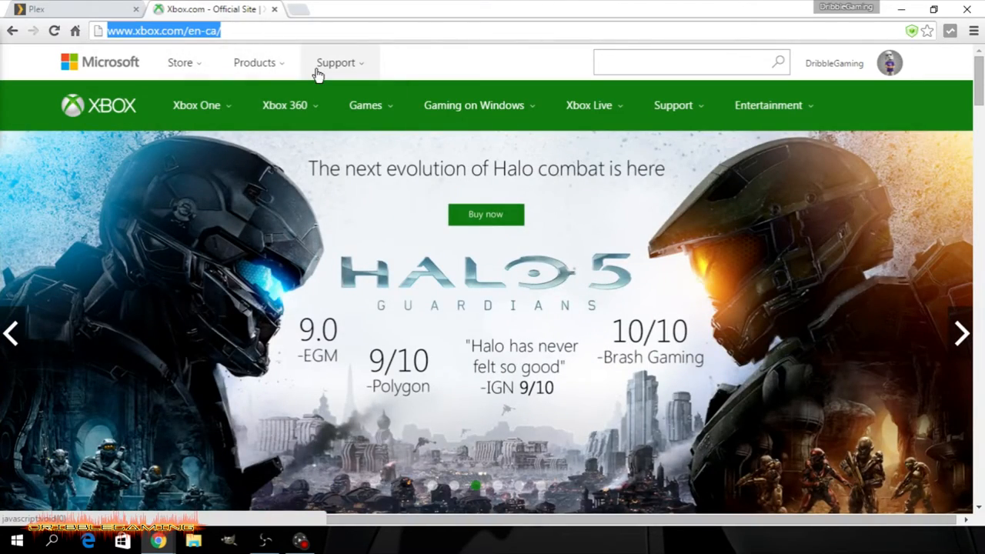
{"action": "type", "text": "xbox.ca"}
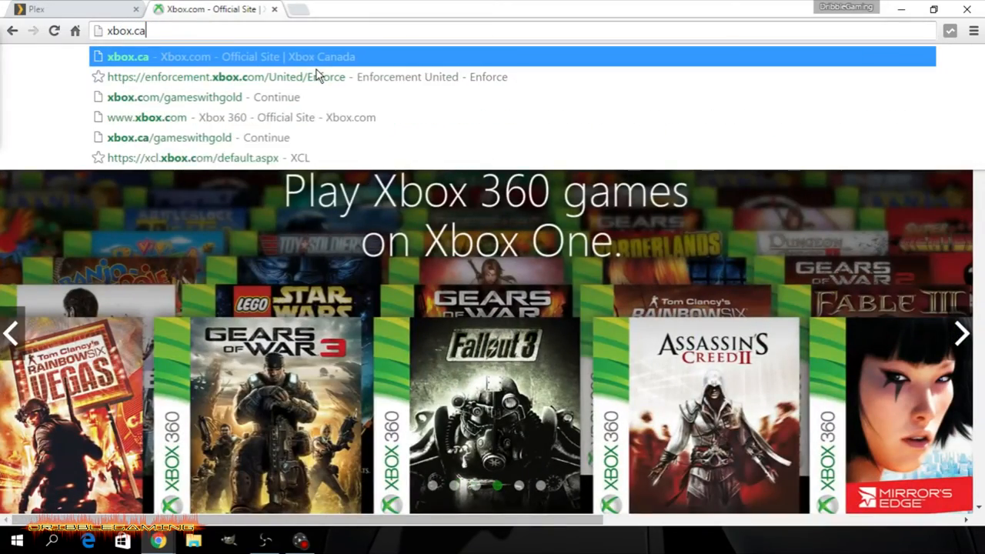
{"action": "type", "text": "/"}
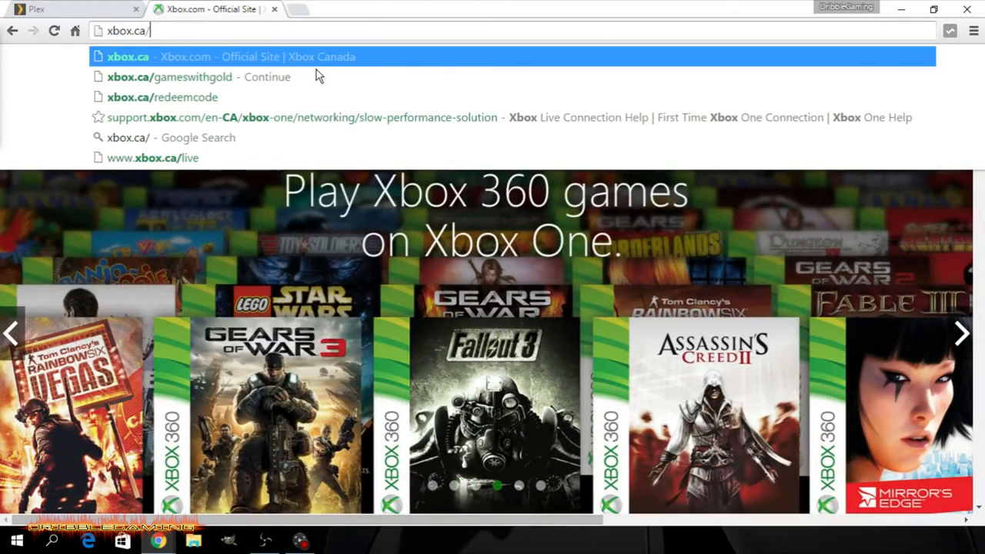
{"action": "type", "text": "gameswi"}
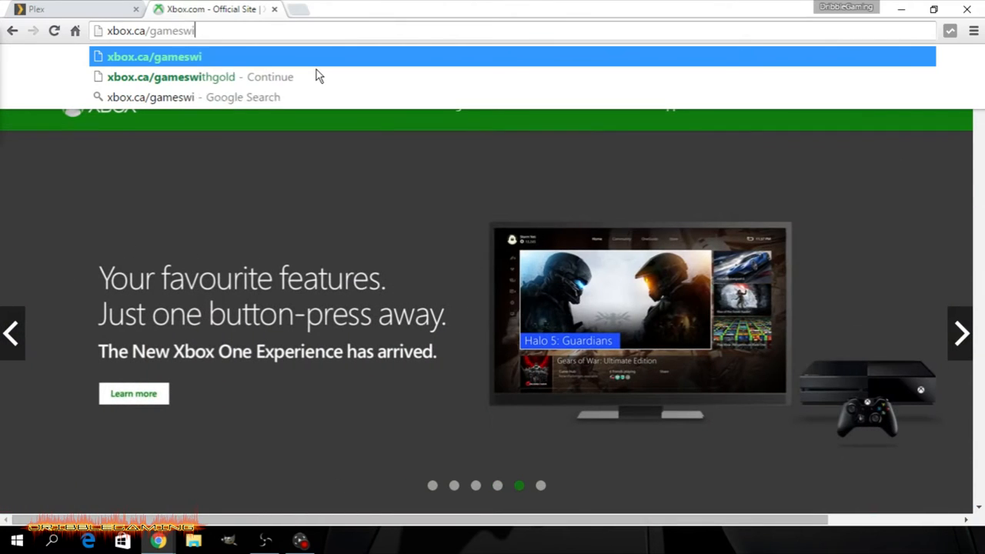
{"action": "type", "text": "thgold"}
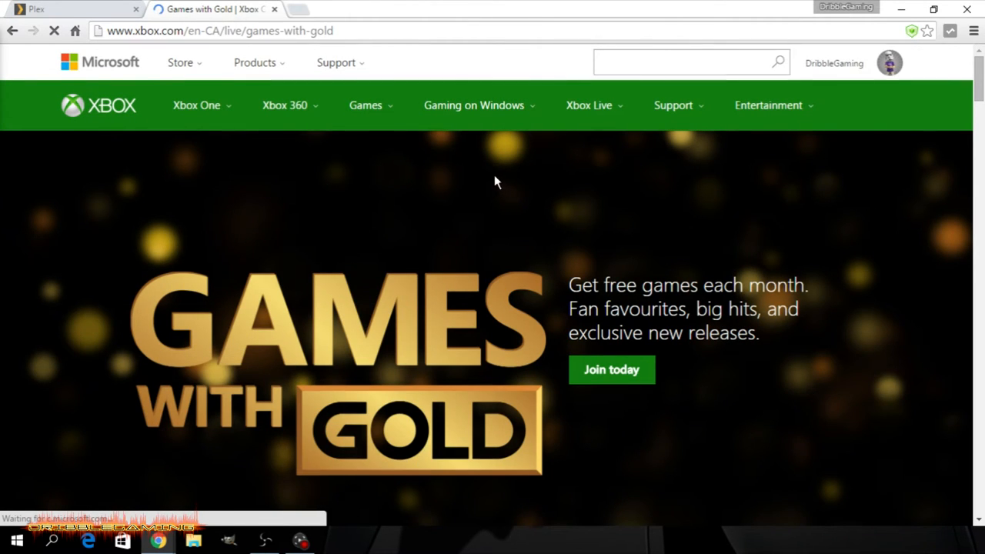
- Scroll the Games with Gold list to Dirt 3 and choose its Download from Xbox Store link
{"action": "scroll", "scroll_direction": "down", "scroll_amount": 3}
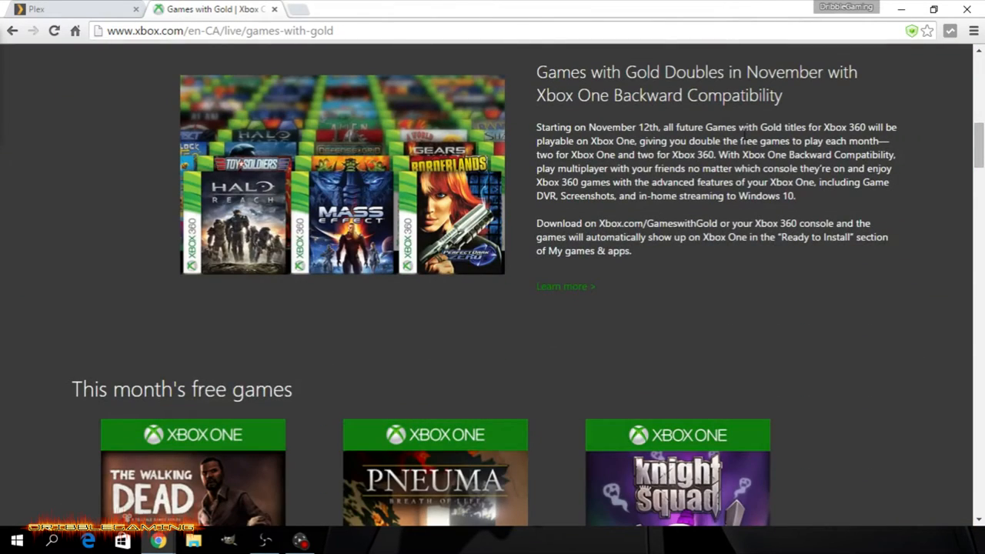
{"action": "double_click", "coordinate": [733, 95]}
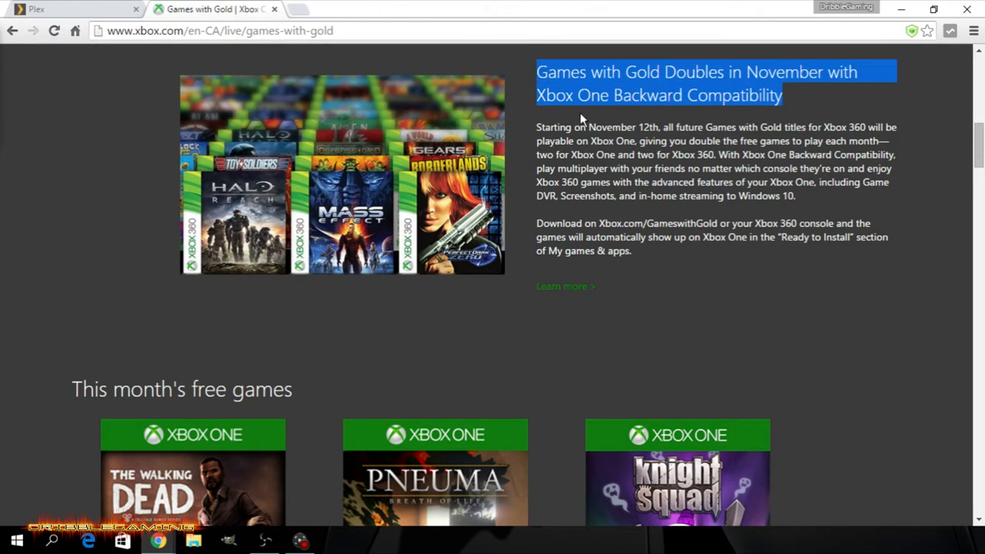
{"action": "scroll", "scroll_direction": "down", "scroll_amount": 3}
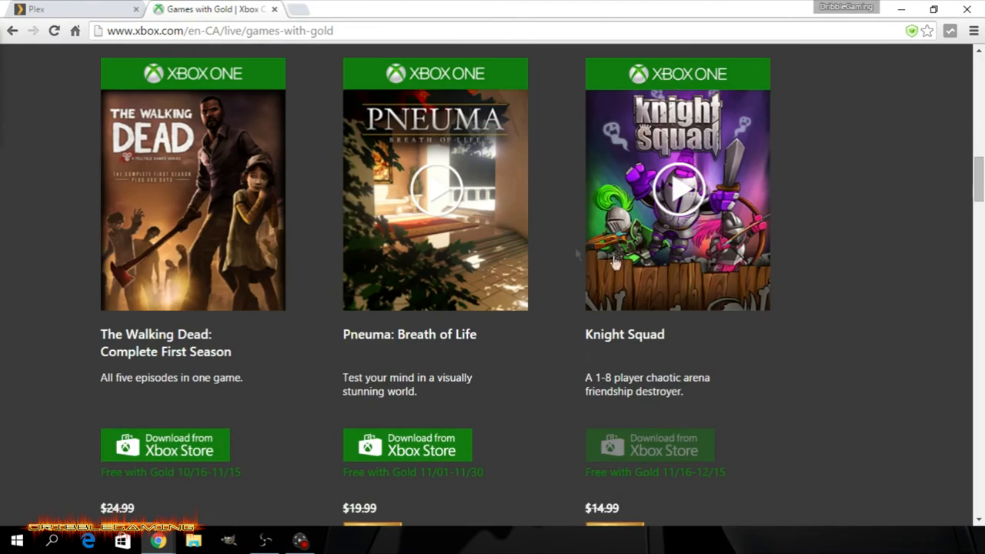
{"action": "mouse_move", "coordinate": [291, 165]}
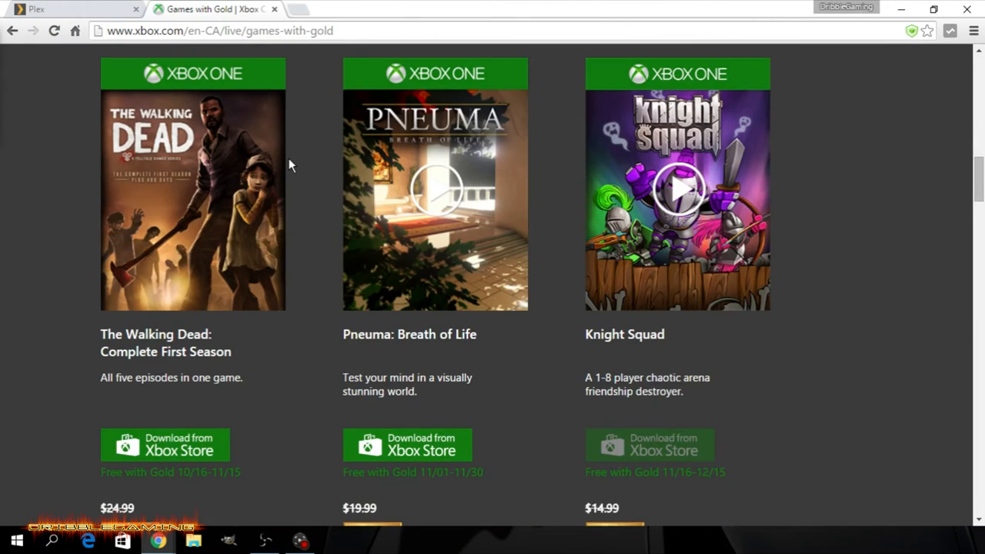
{"action": "mouse_move", "coordinate": [286, 157]}
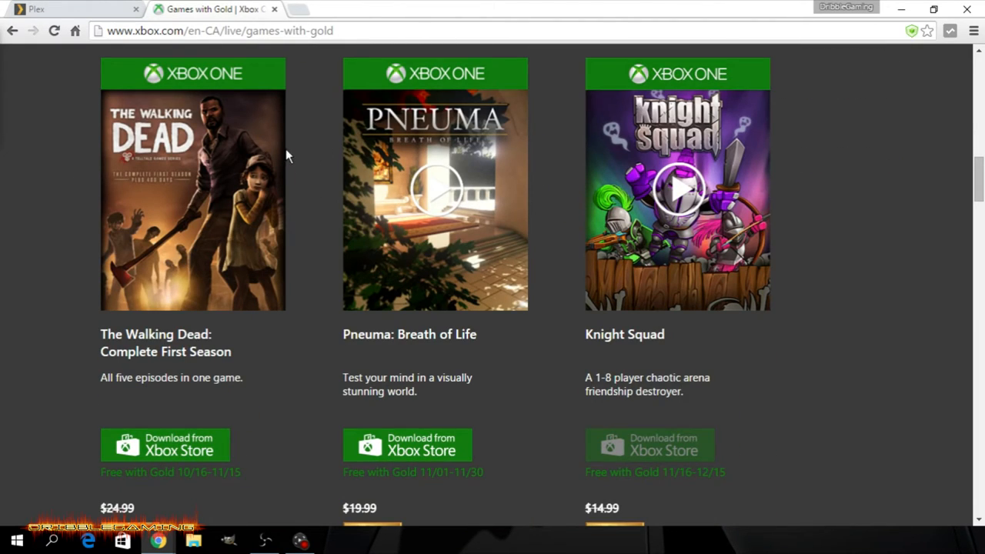
{"action": "mouse_move", "coordinate": [432, 363]}
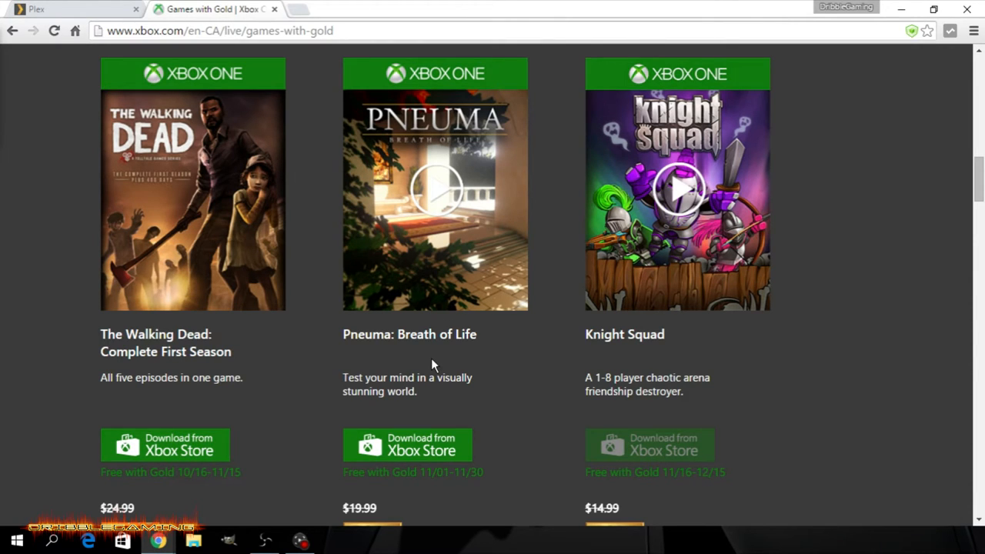
{"action": "mouse_move", "coordinate": [389, 295]}
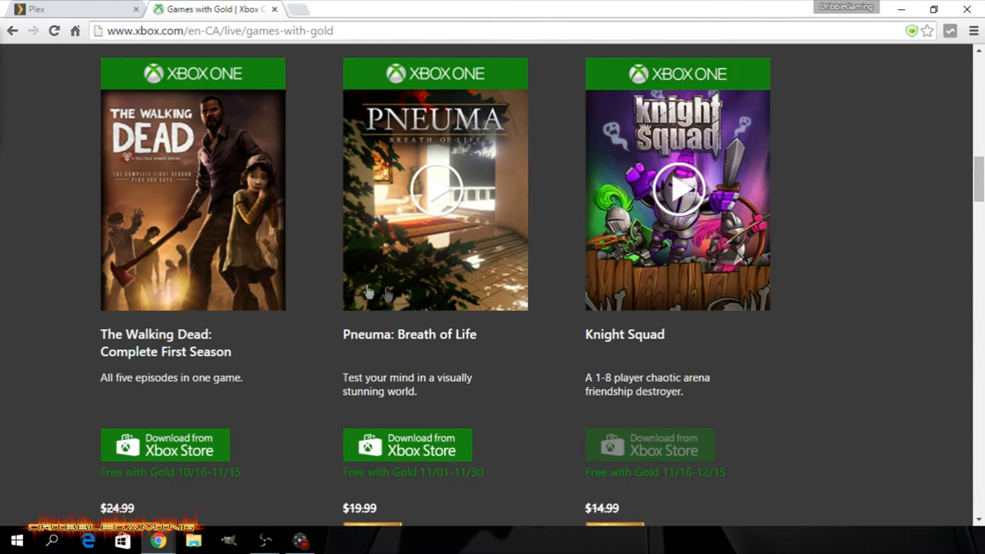
{"action": "mouse_move", "coordinate": [692, 289]}
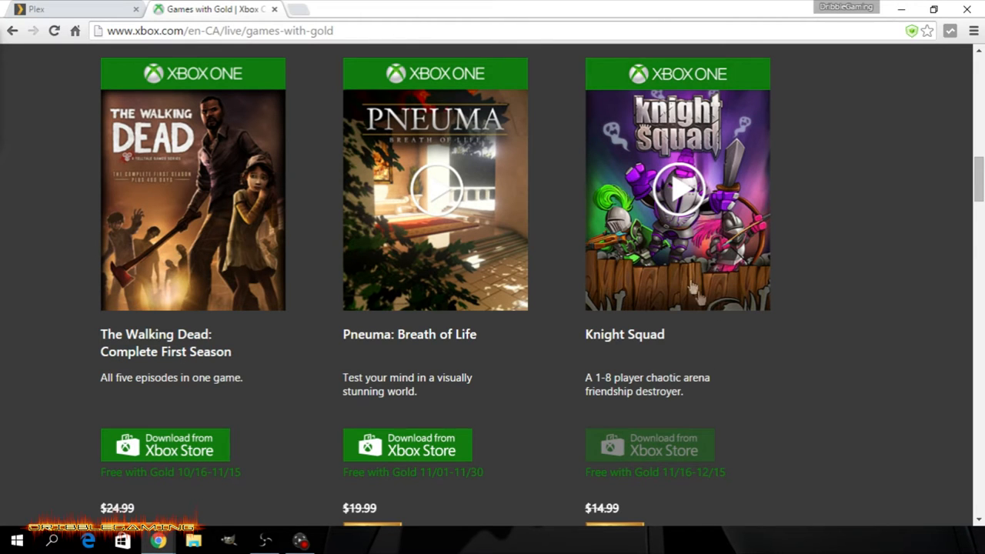
{"action": "scroll", "scroll_direction": "down", "scroll_amount": 3}
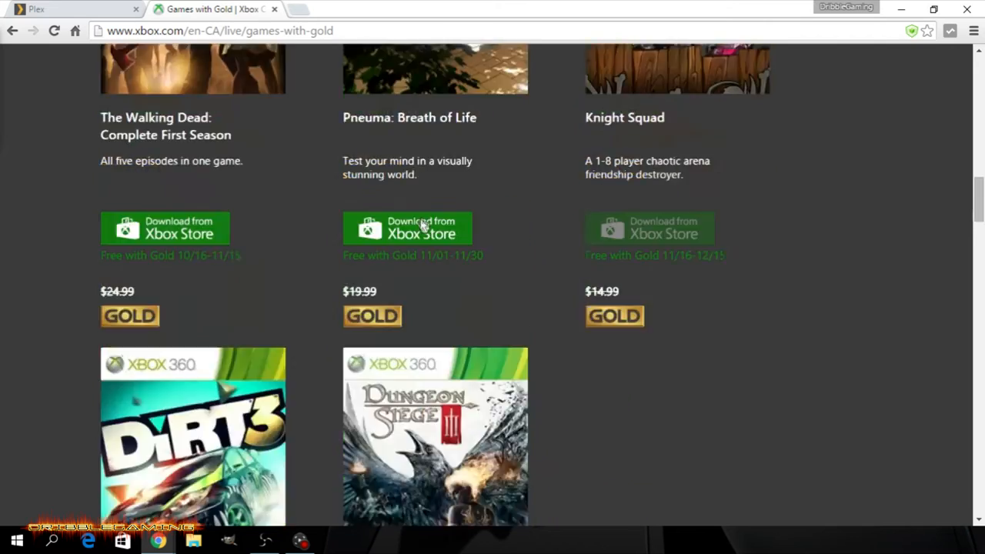
{"action": "scroll", "scroll_direction": "down", "scroll_amount": 3}
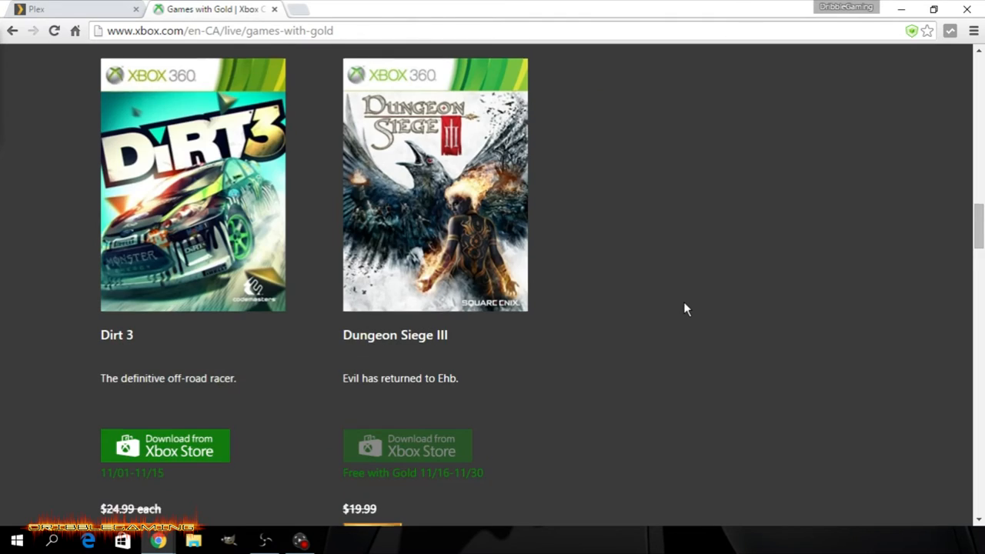
{"action": "mouse_move", "coordinate": [573, 297]}
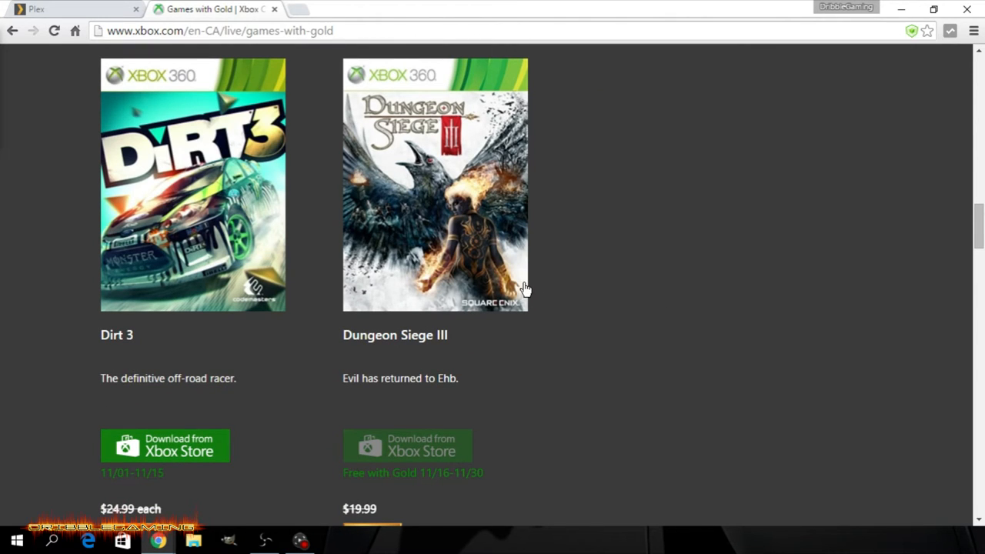
{"action": "mouse_move", "coordinate": [537, 346]}
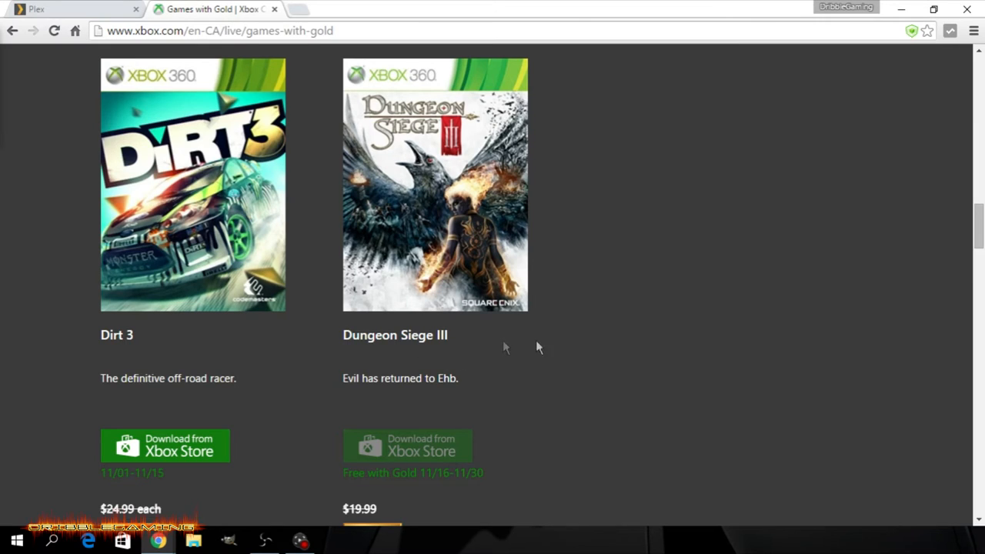
{"action": "mouse_move", "coordinate": [372, 450]}
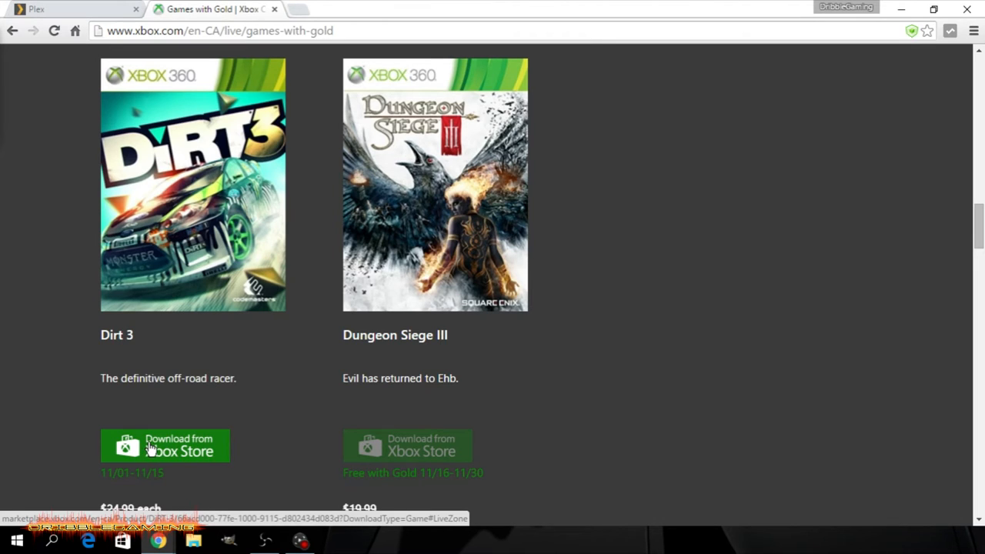
{"action": "left_click", "coordinate": [164, 446]}
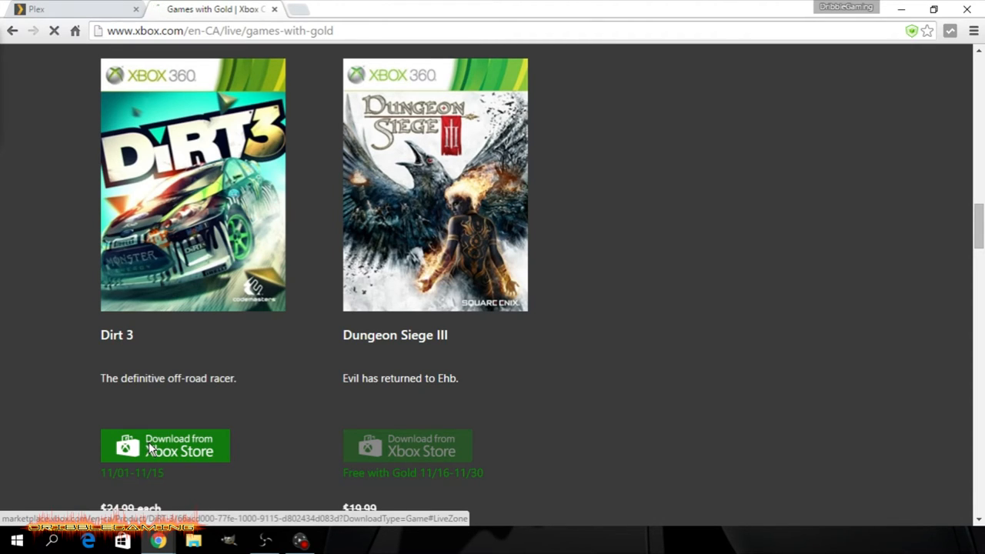
{"action": "left_click", "coordinate": [165, 446]}
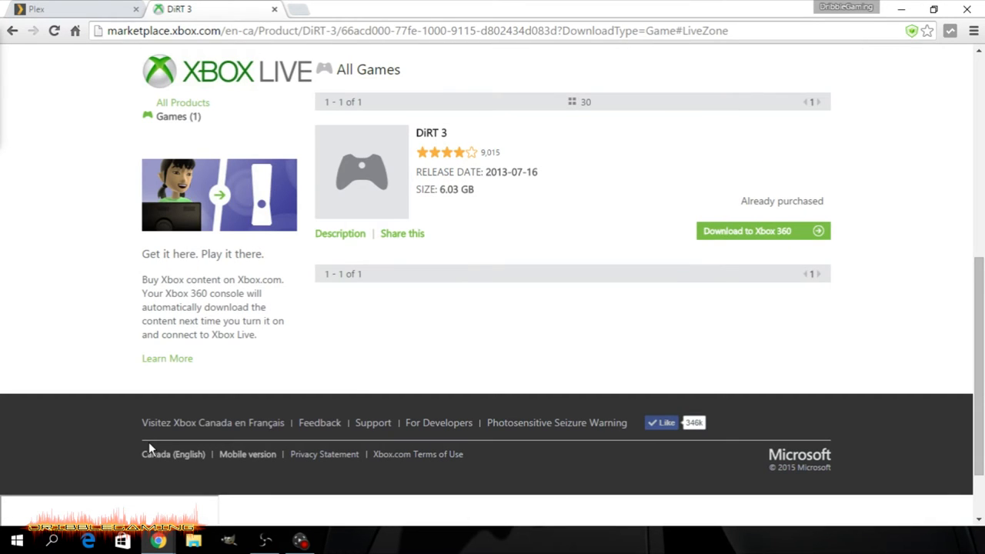
{"action": "mouse_move", "coordinate": [742, 202]}
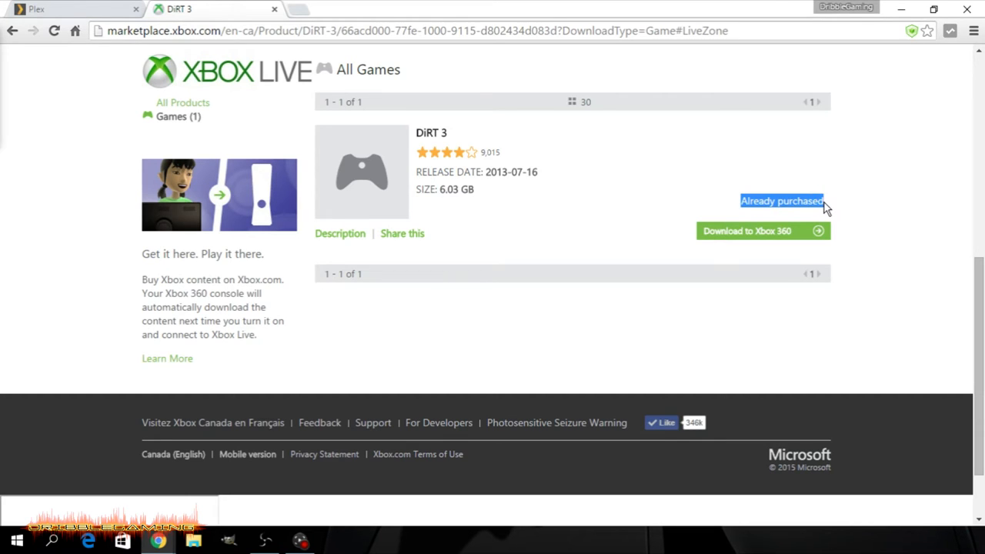
{"action": "mouse_move", "coordinate": [591, 213]}
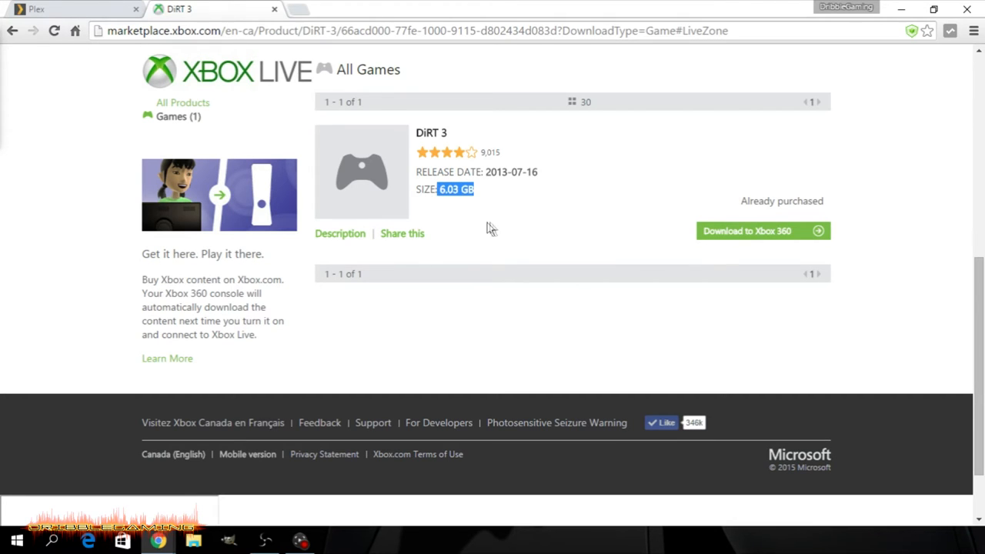
{"action": "mouse_move", "coordinate": [506, 227]}
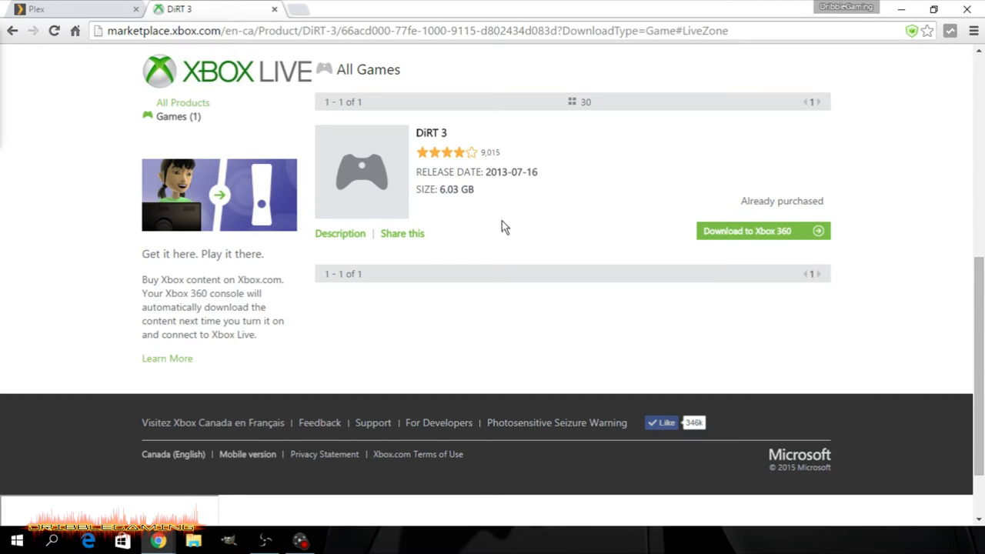
{"action": "mouse_move", "coordinate": [734, 240]}
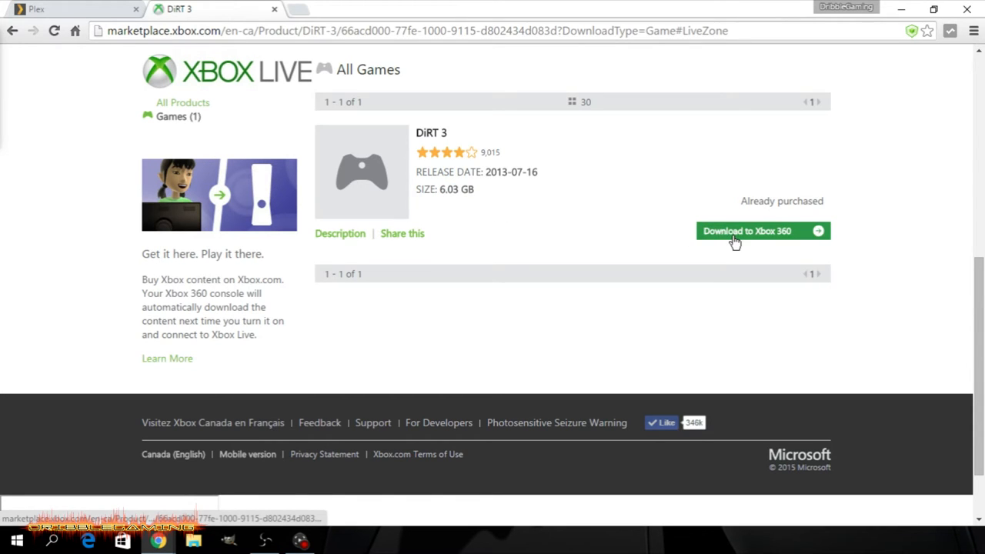
- Send DiRT 3 to the Xbox 360 download queue and close the Purchase complete dialog
{"action": "left_click", "coordinate": [747, 231]}
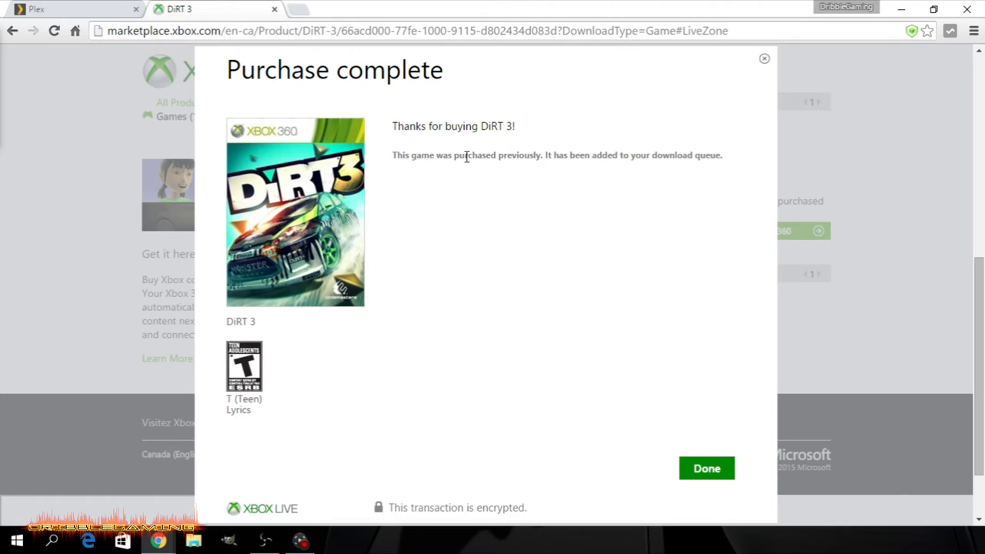
{"action": "mouse_move", "coordinate": [460, 182]}
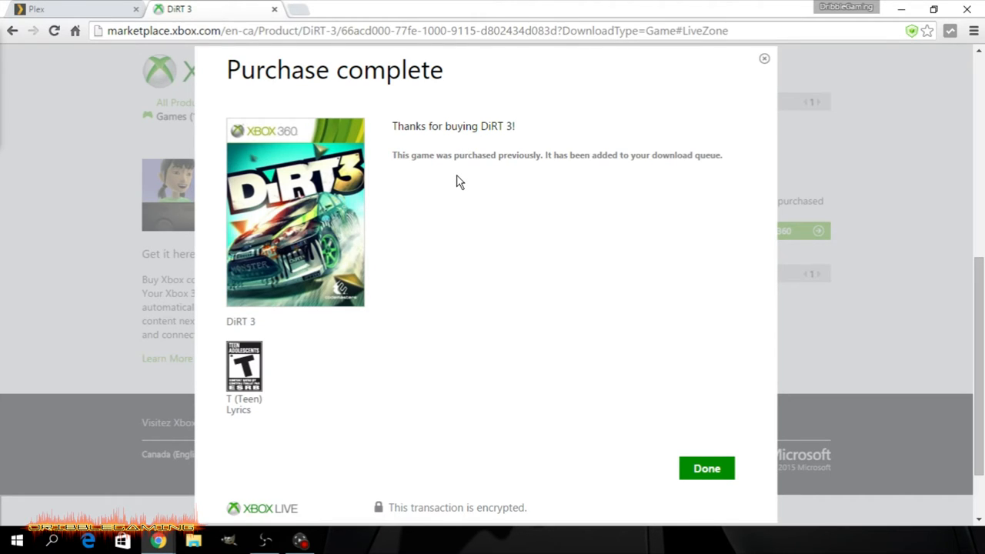
{"action": "mouse_move", "coordinate": [573, 222]}
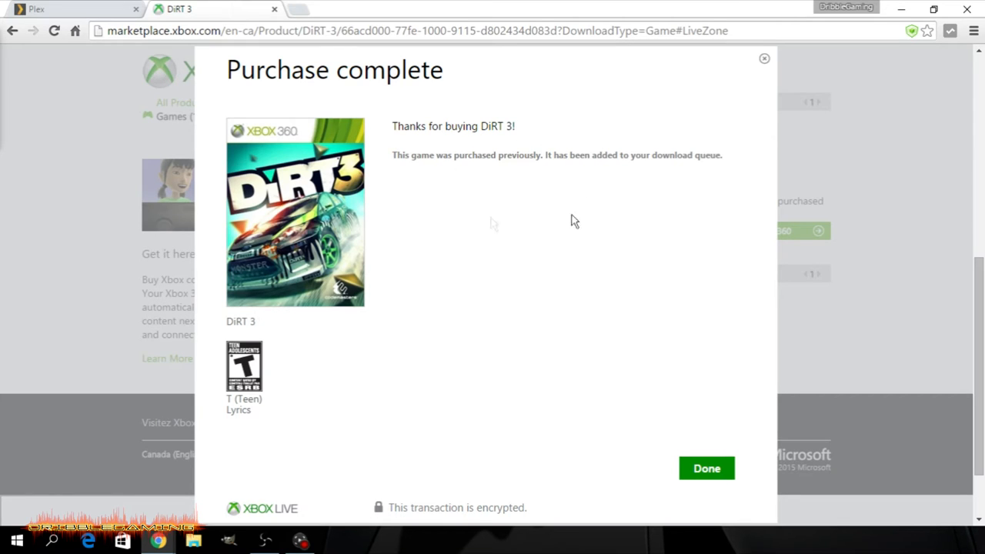
{"action": "left_click", "coordinate": [706, 468]}
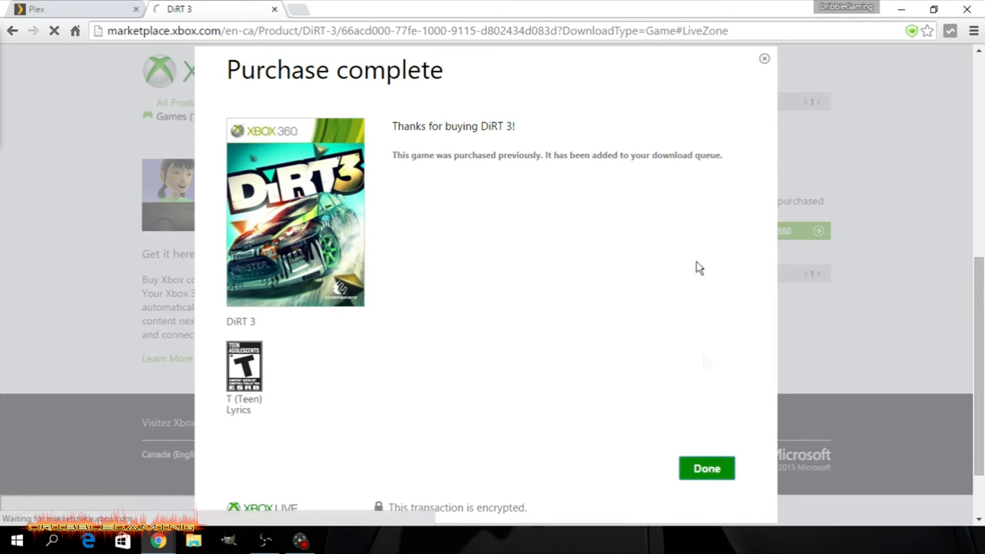
{"action": "left_click", "coordinate": [705, 468]}
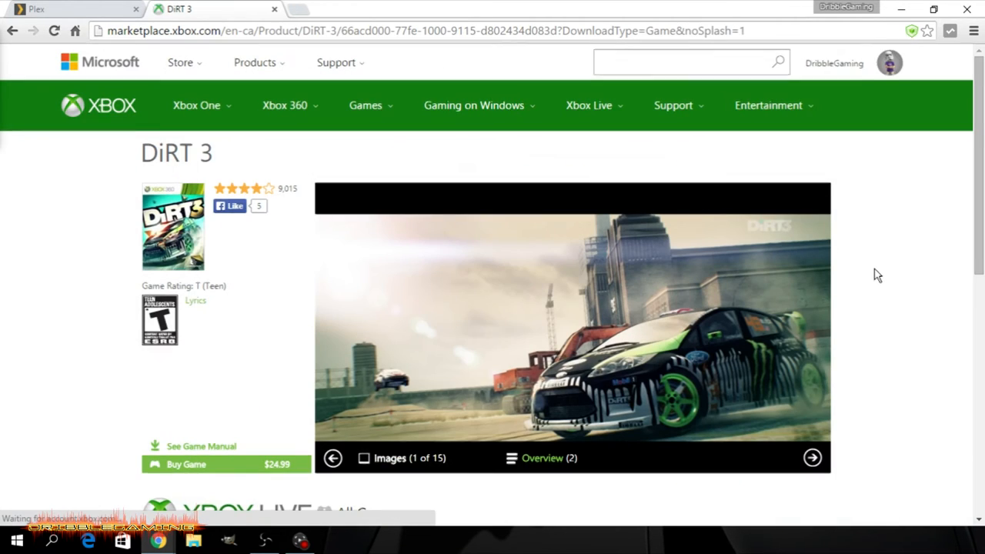
{"action": "scroll", "scroll_direction": "down", "scroll_amount": 3}
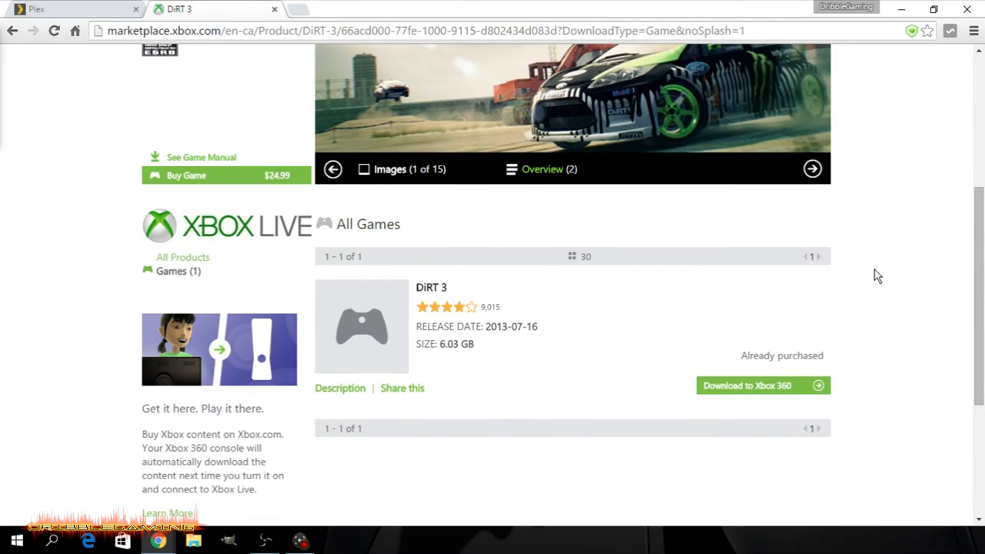
{"action": "mouse_move", "coordinate": [342, 311]}
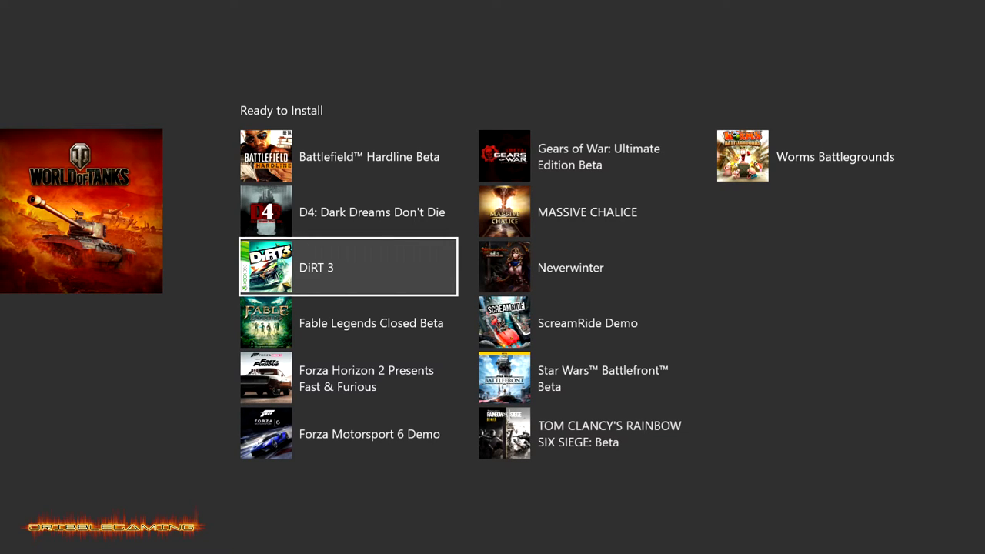
- Move through My games & apps to the Queue's Ready to Install list showing DiRT 3
{"action": "key", "text": "Down"}
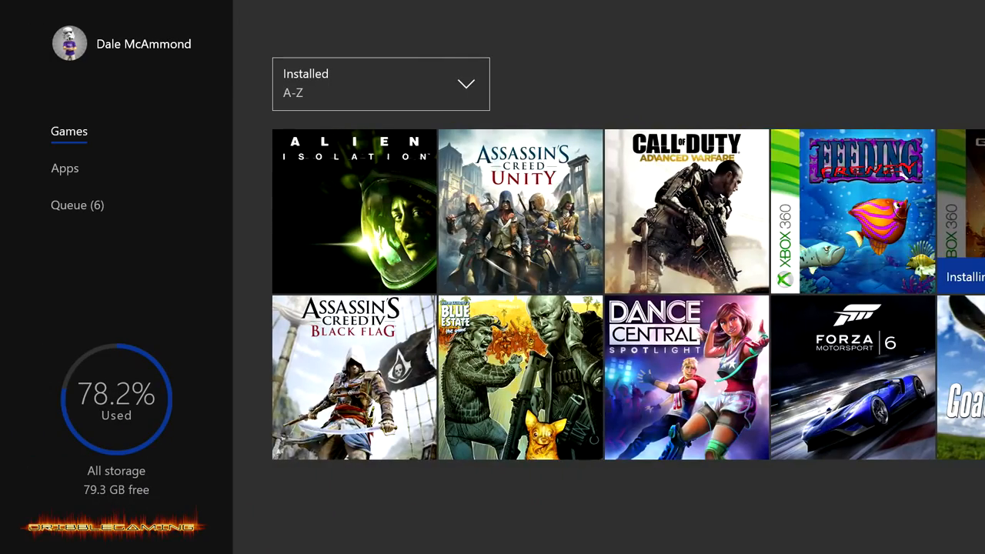
{"action": "scroll", "scroll_direction": "right", "scroll_amount": 3}
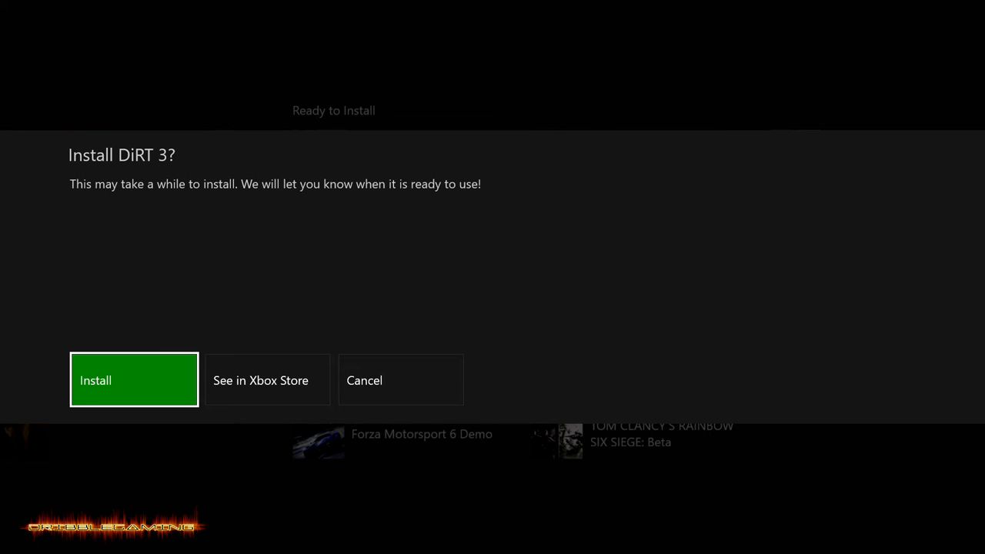
- Confirm Install on the Install DiRT 3? prompt
{"action": "left_click", "coordinate": [134, 380]}
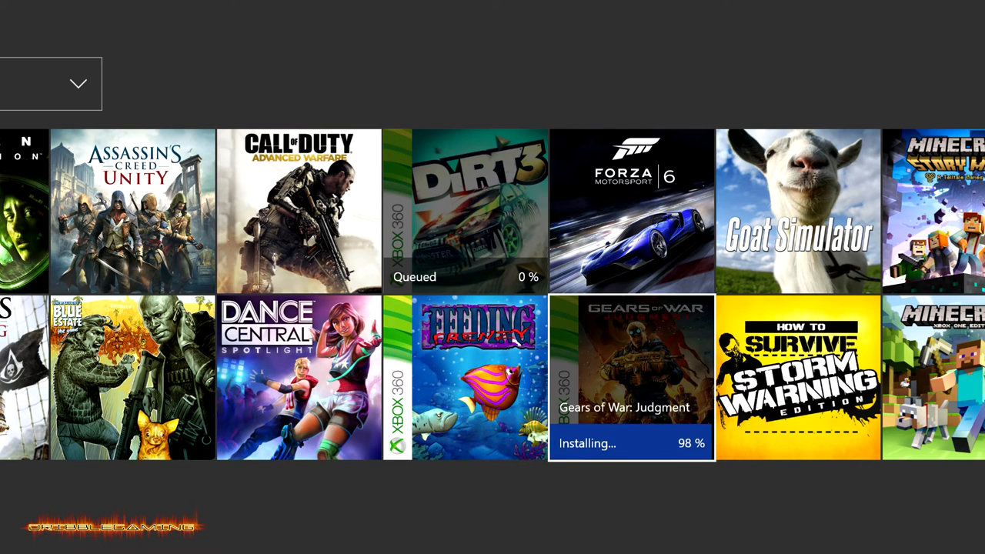
{"action": "scroll", "scroll_direction": "right", "scroll_amount": 3}
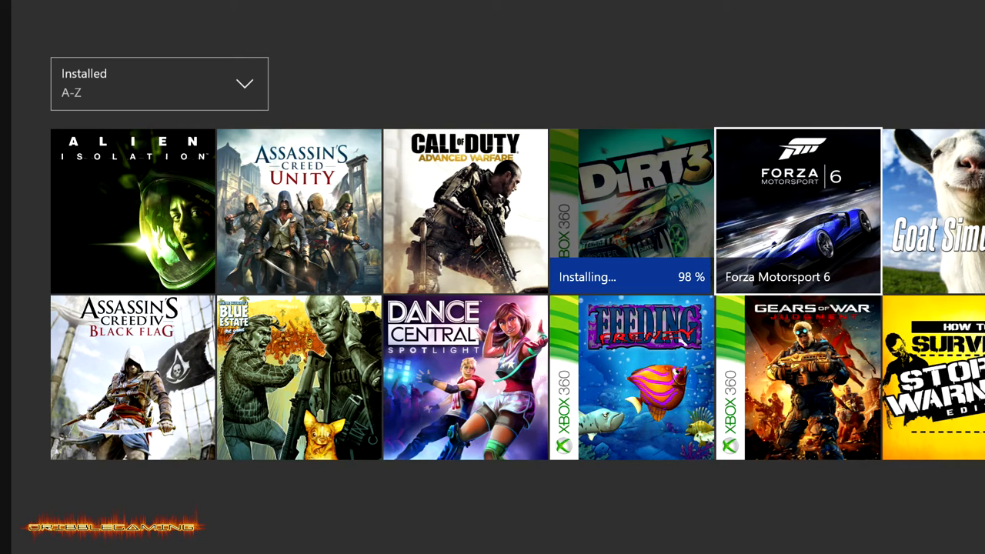
{"action": "mouse_move", "coordinate": [631, 208]}
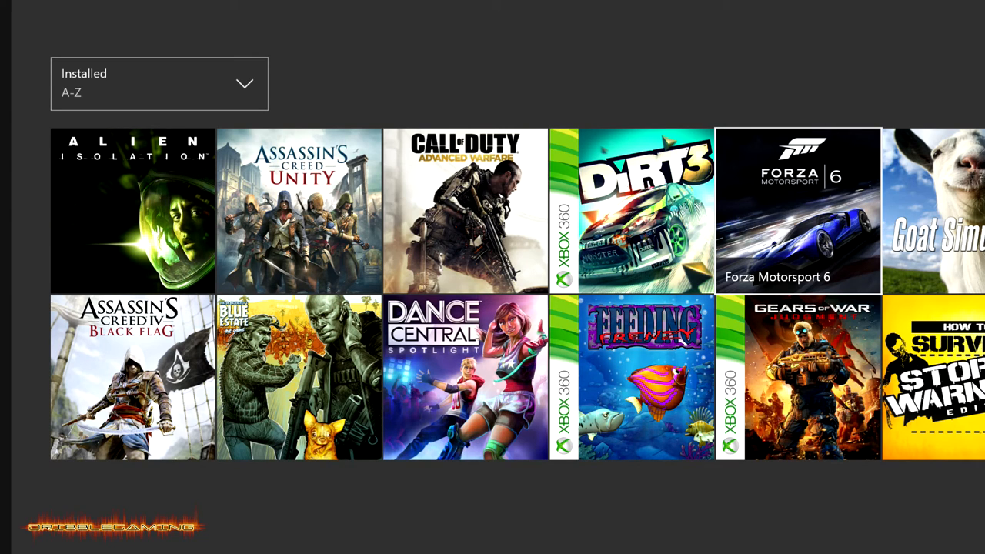
{"action": "mouse_move", "coordinate": [631, 211]}
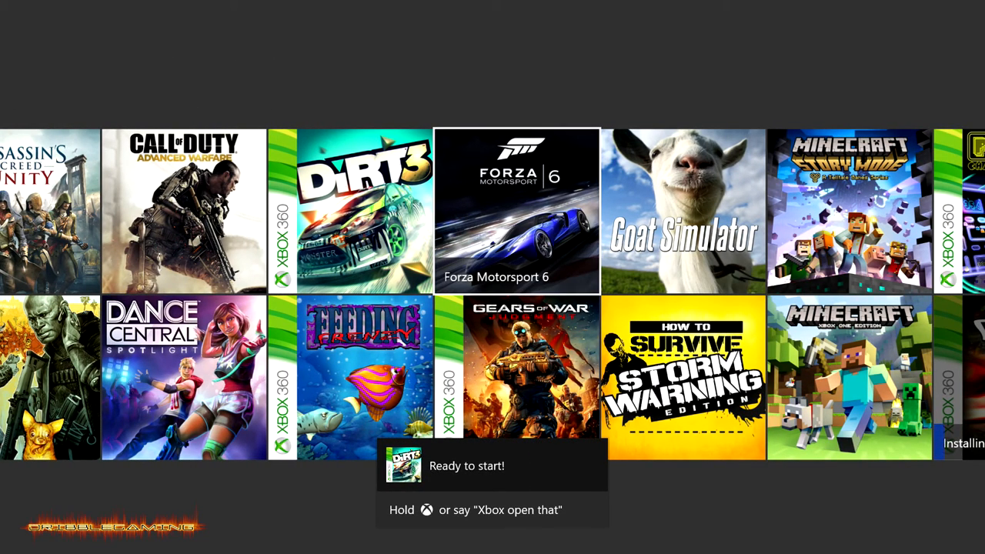
- Open DiRT 3 from the Ready to start! notification
{"action": "left_click", "coordinate": [363, 211]}
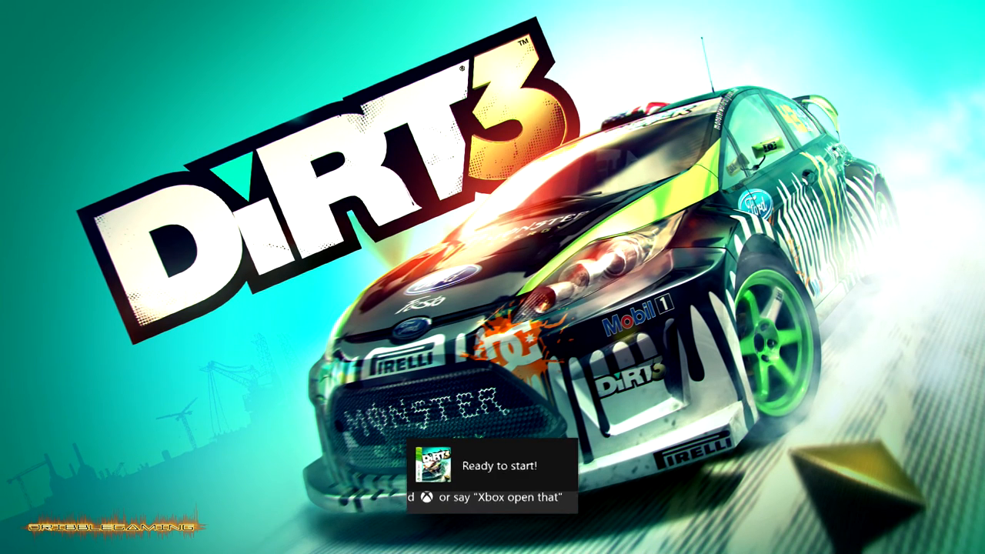